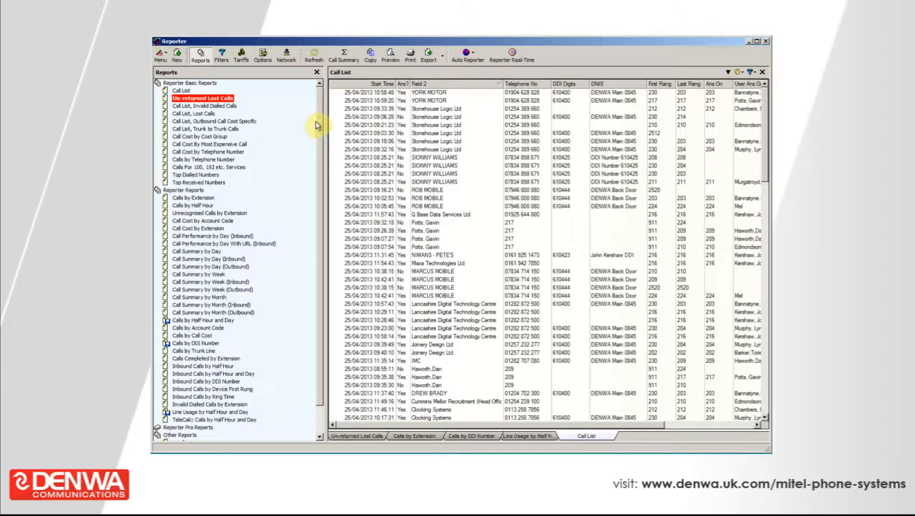
mouse_move(306, 109)
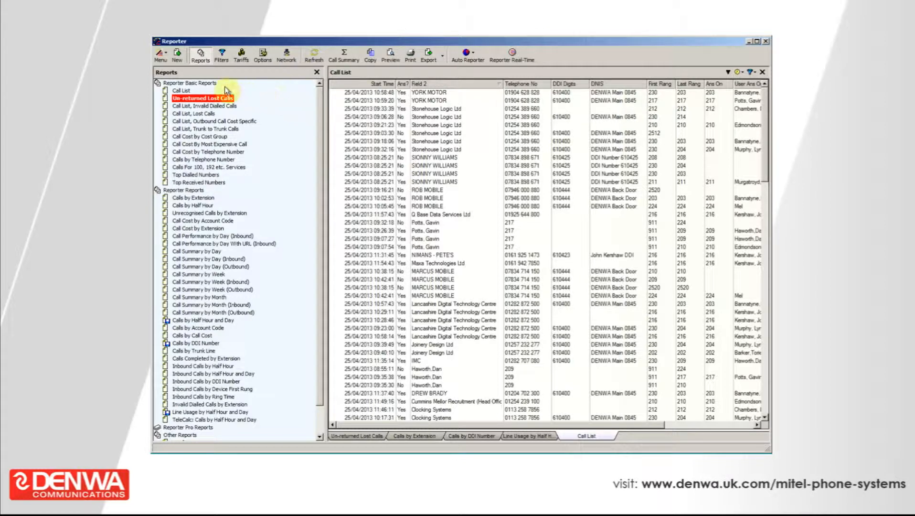
mouse_move(286, 155)
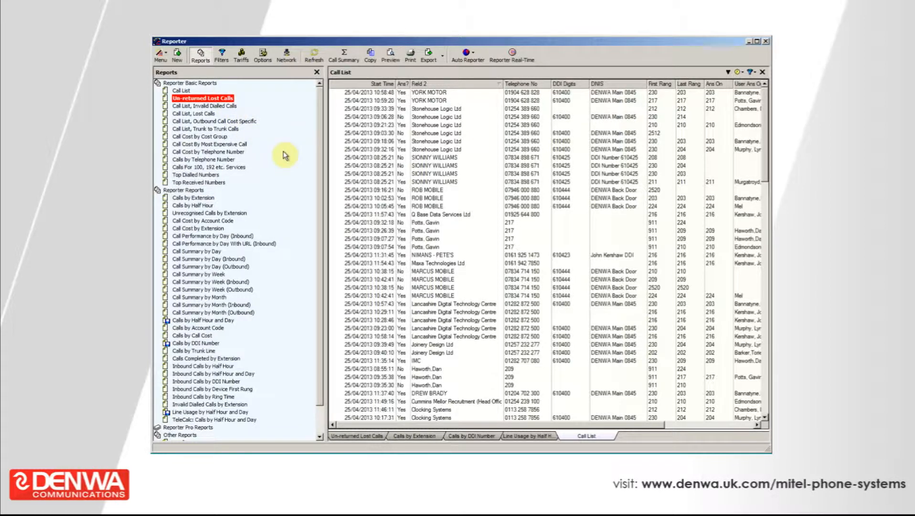
mouse_move(286, 139)
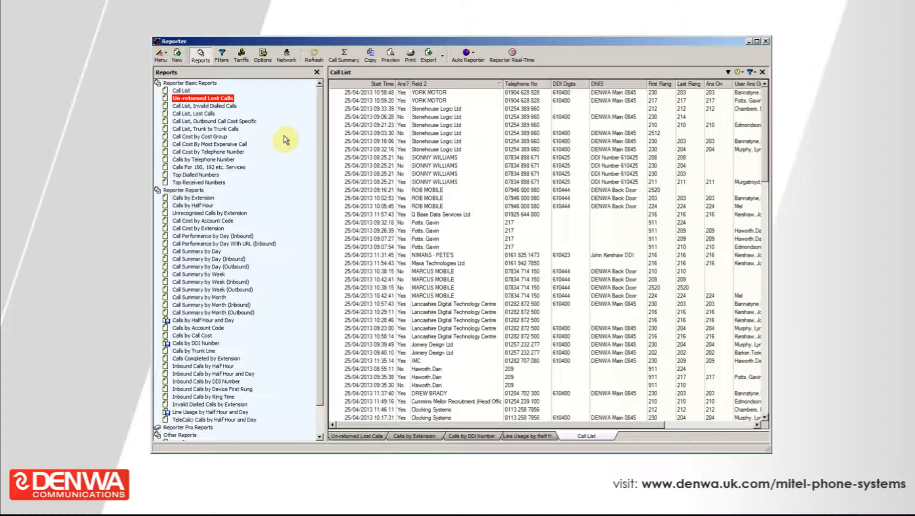
mouse_move(203, 98)
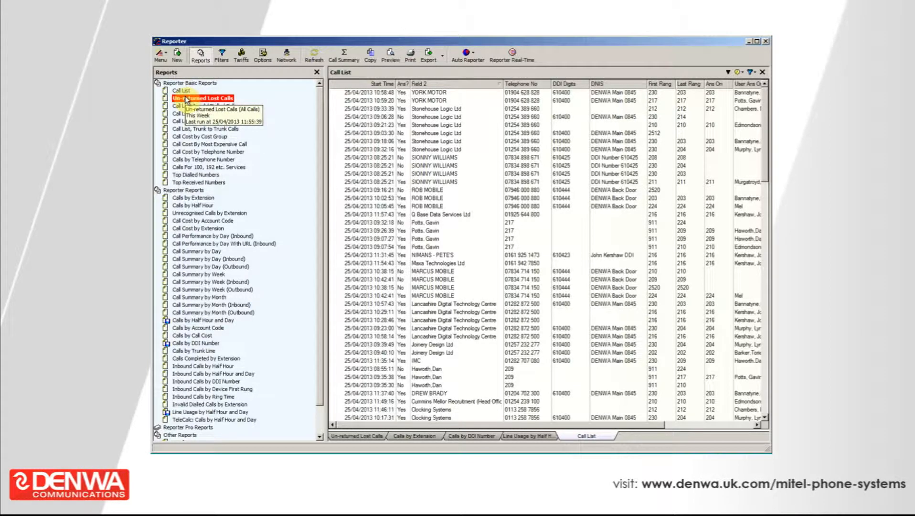
Open the Call List report and inspect the YORK MOTOR and Stonehouse Logic Ltd 09:18:06 calls
click(426, 222)
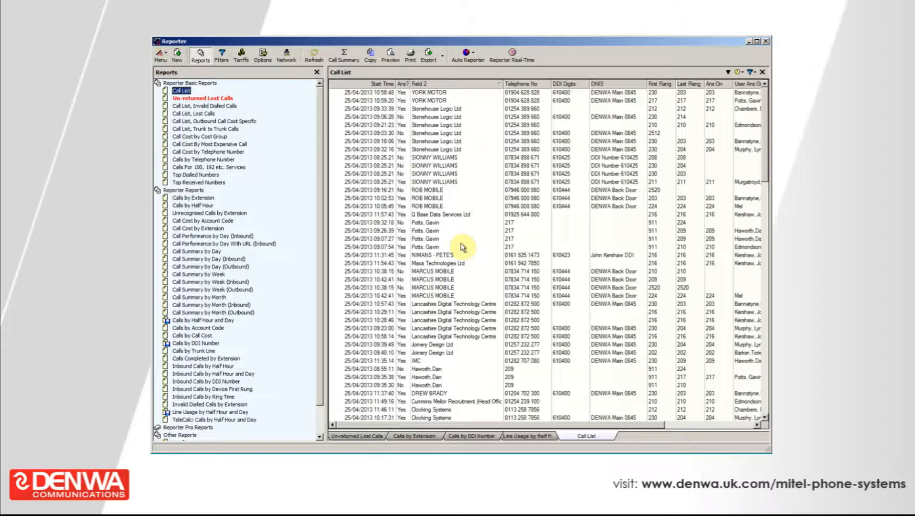
click(461, 255)
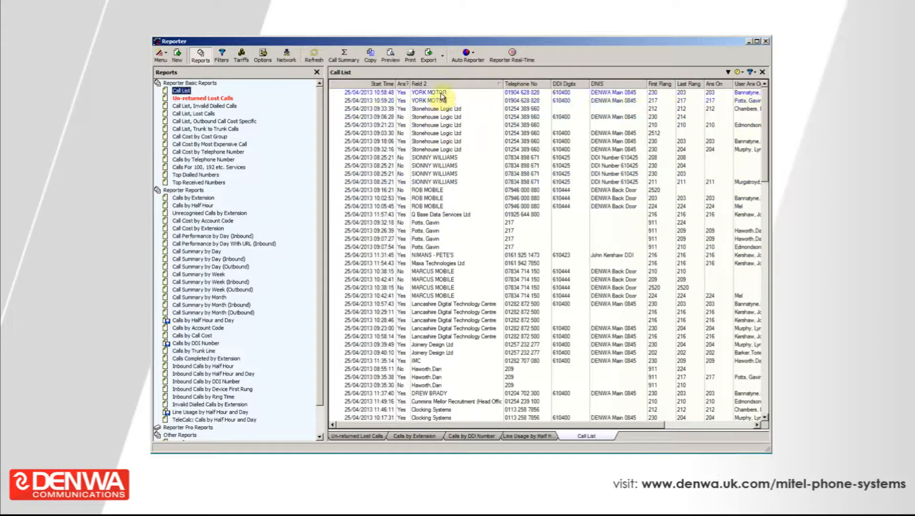
click(449, 125)
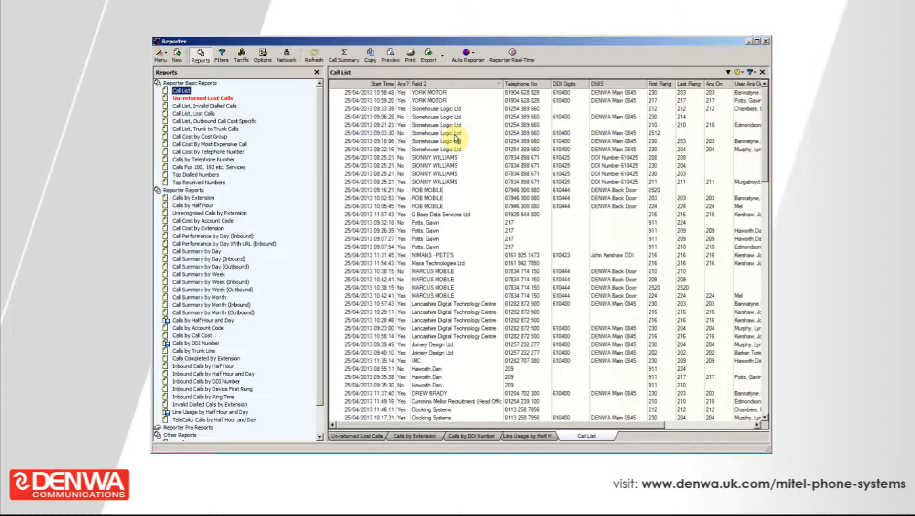
click(455, 165)
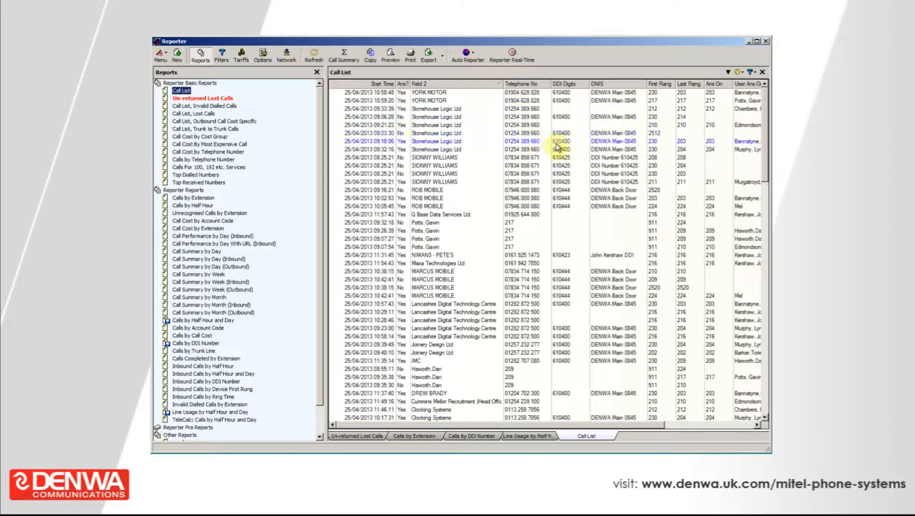
click(572, 174)
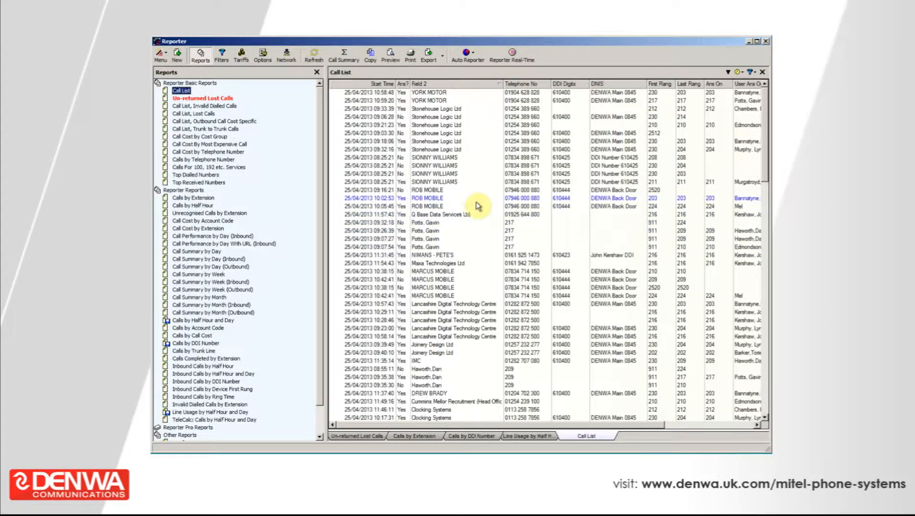
mouse_move(228, 98)
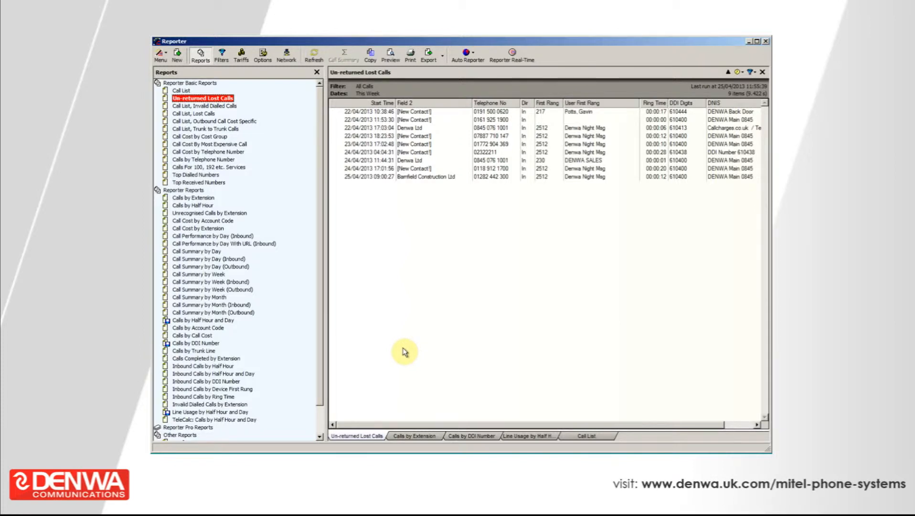
mouse_move(411, 333)
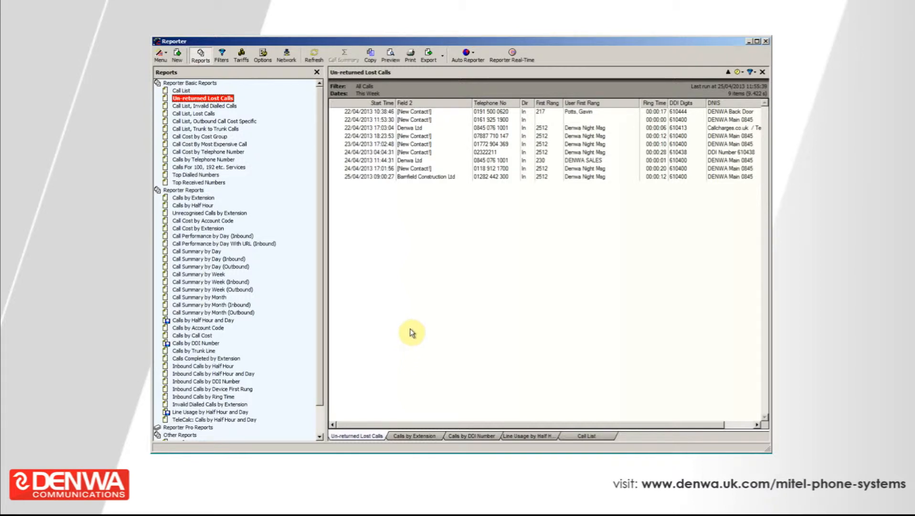
mouse_move(417, 324)
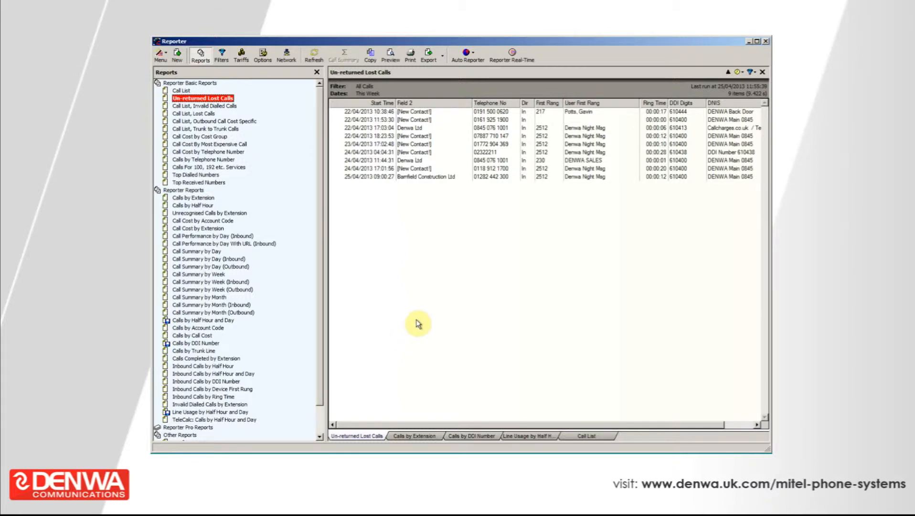
mouse_move(497, 290)
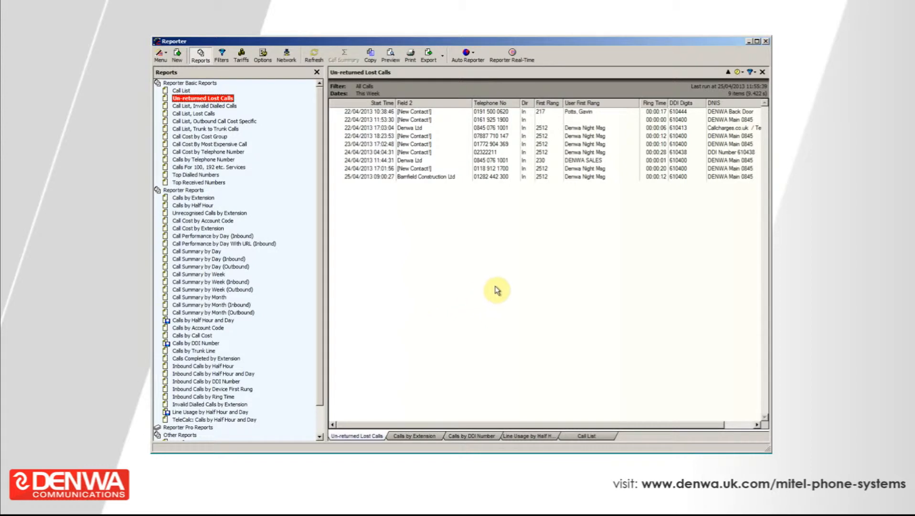
mouse_move(502, 291)
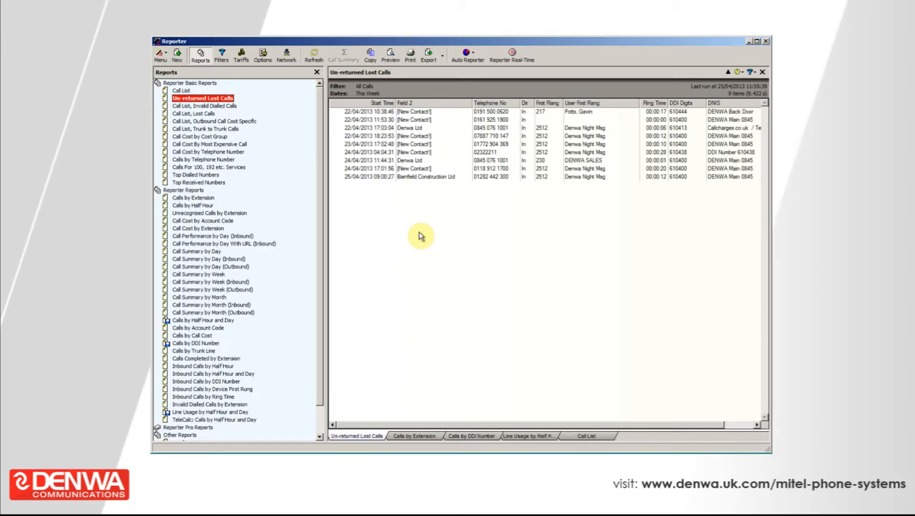
mouse_move(236, 198)
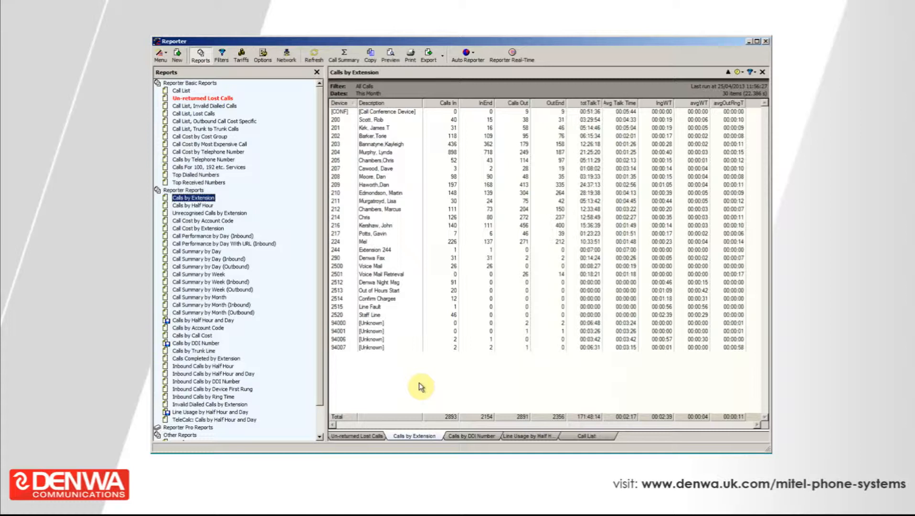
mouse_move(418, 384)
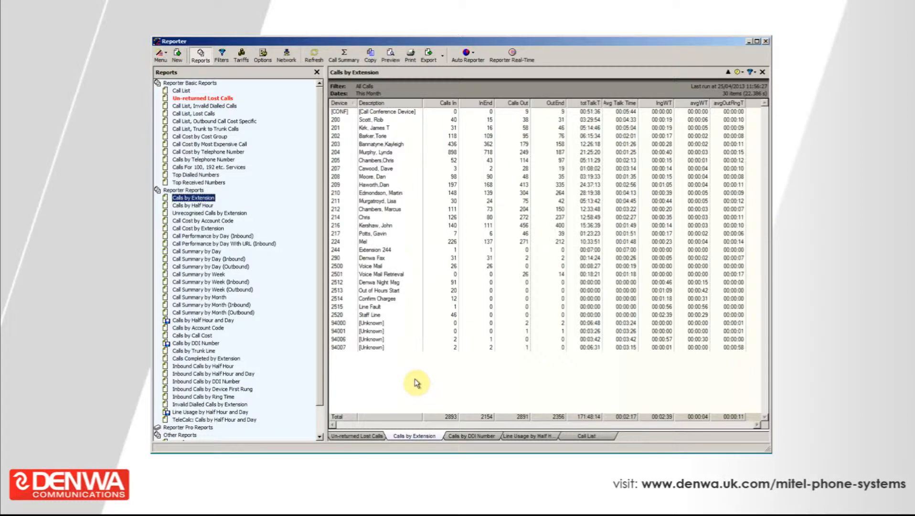
mouse_move(348, 362)
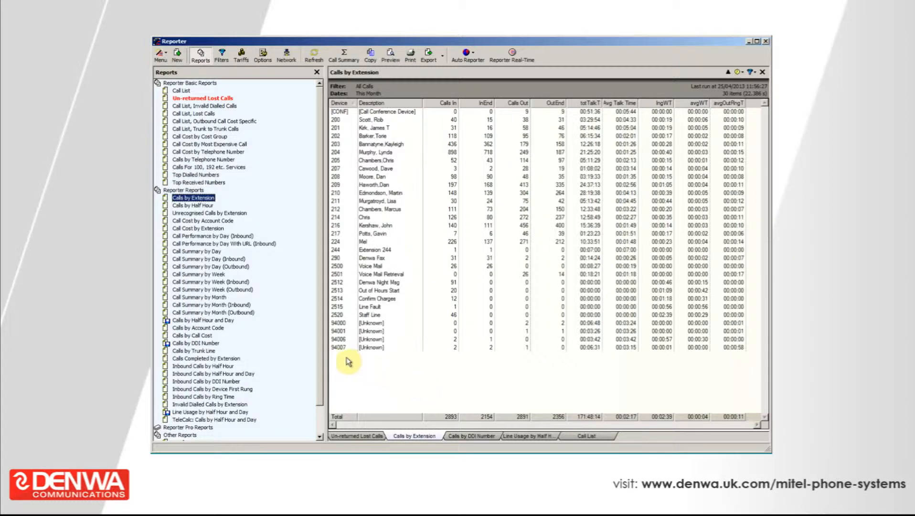
mouse_move(193, 343)
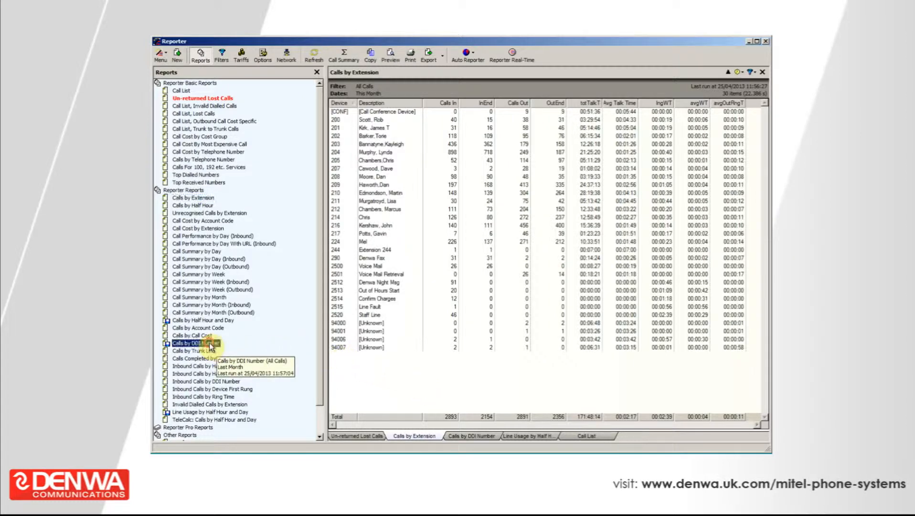
Select Calls by DDI Number to see last month's inbound calls and talk time per DDI
click(195, 343)
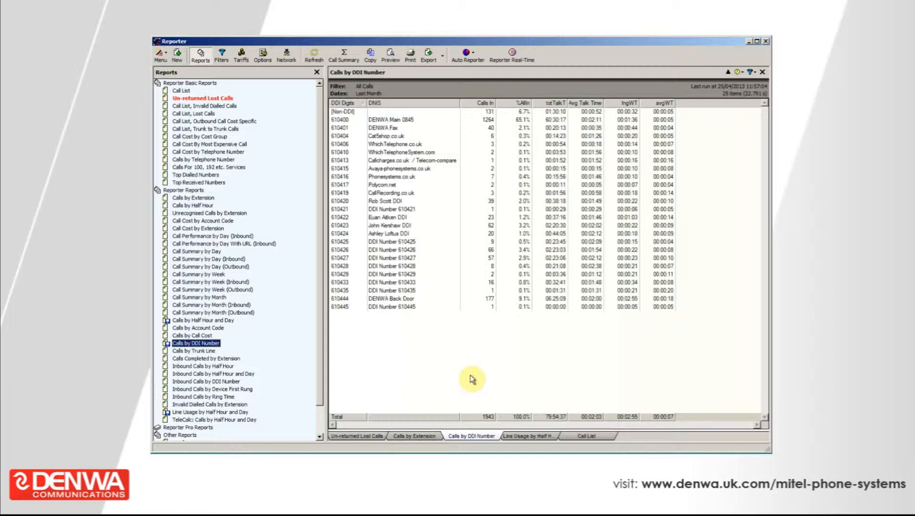
mouse_move(468, 380)
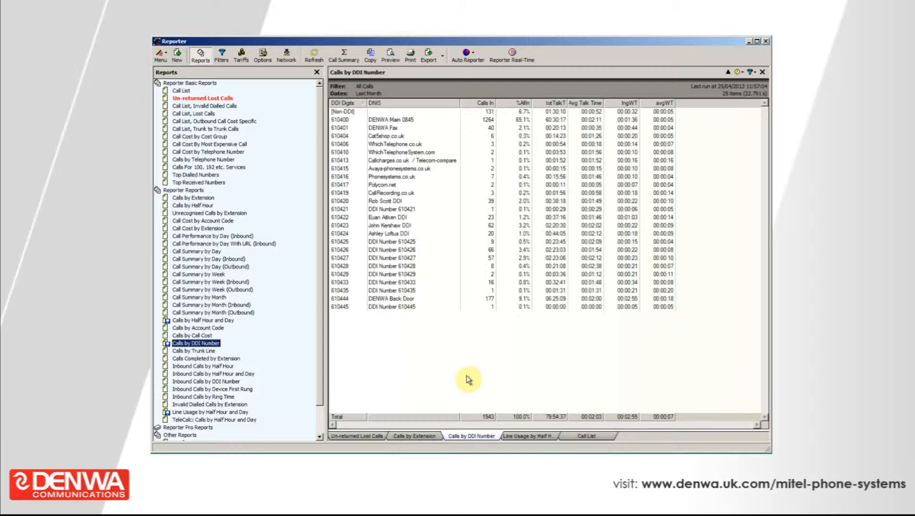
mouse_move(468, 379)
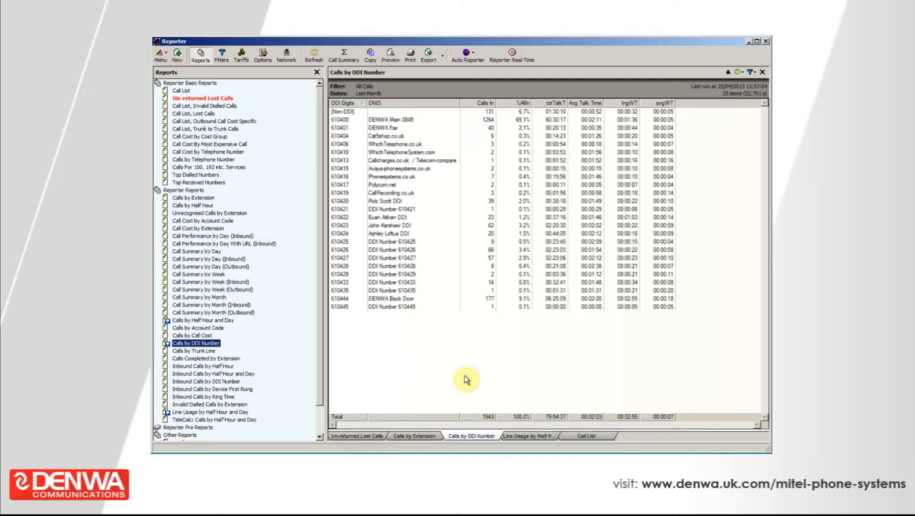
mouse_move(424, 371)
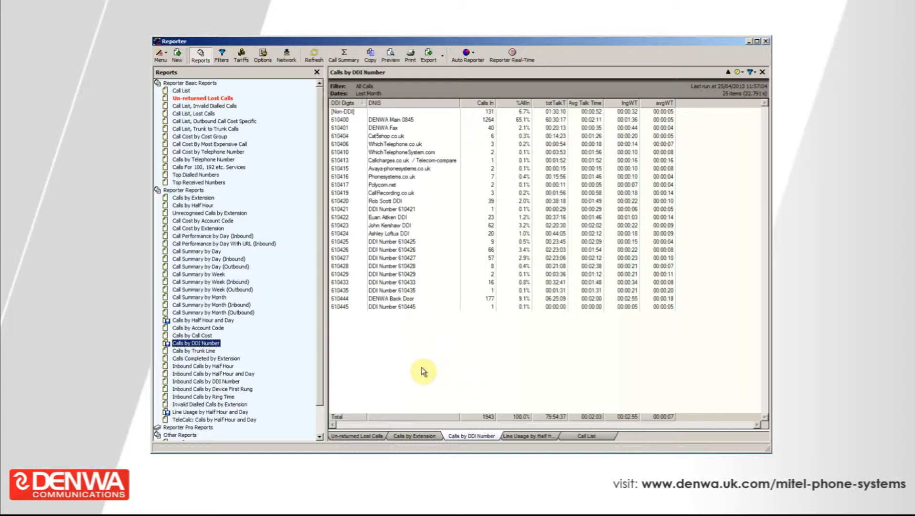
mouse_move(418, 370)
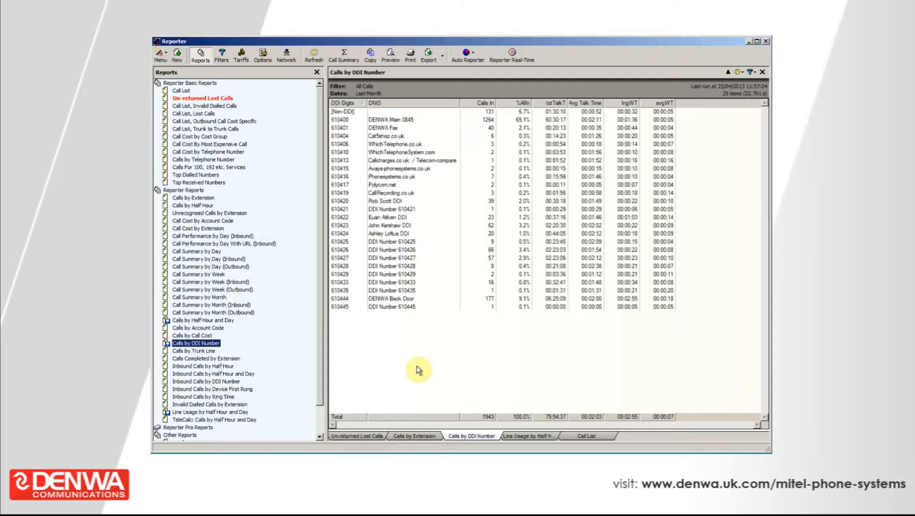
mouse_move(391, 384)
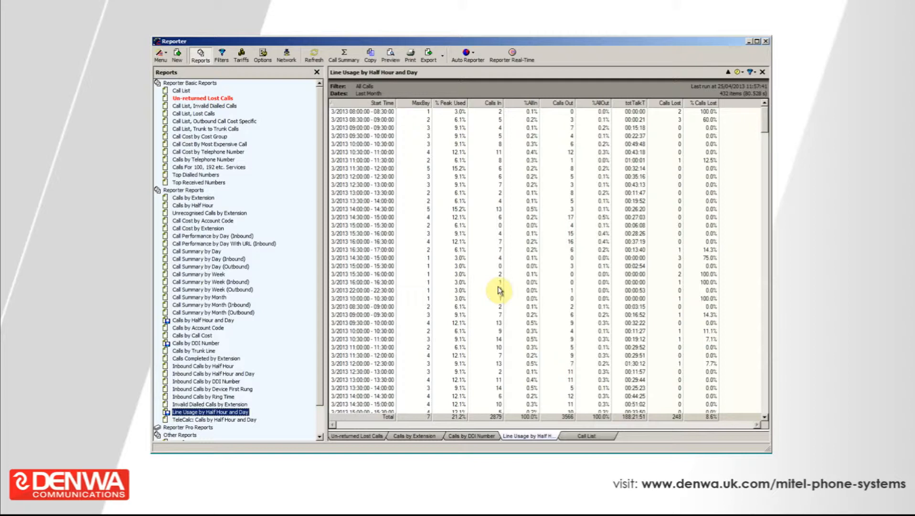
Select a half-hour line usage row in the report grid
click(496, 233)
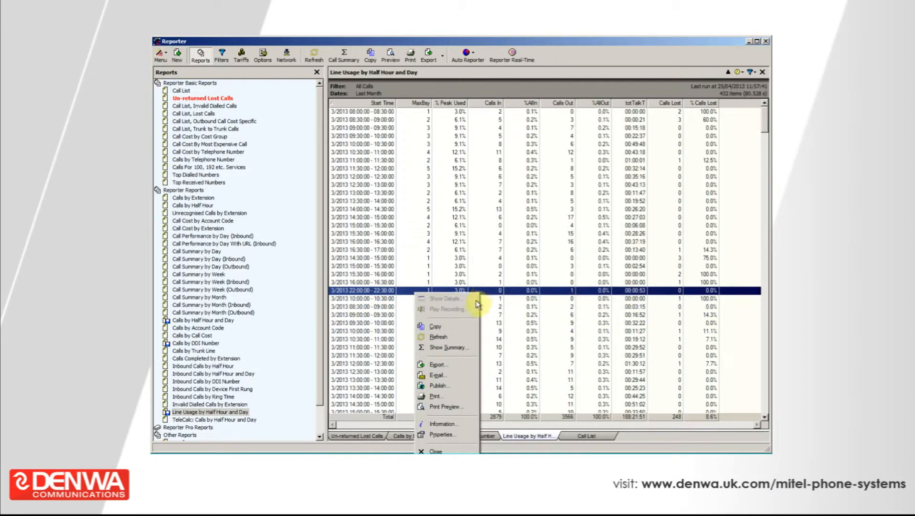
click(443, 434)
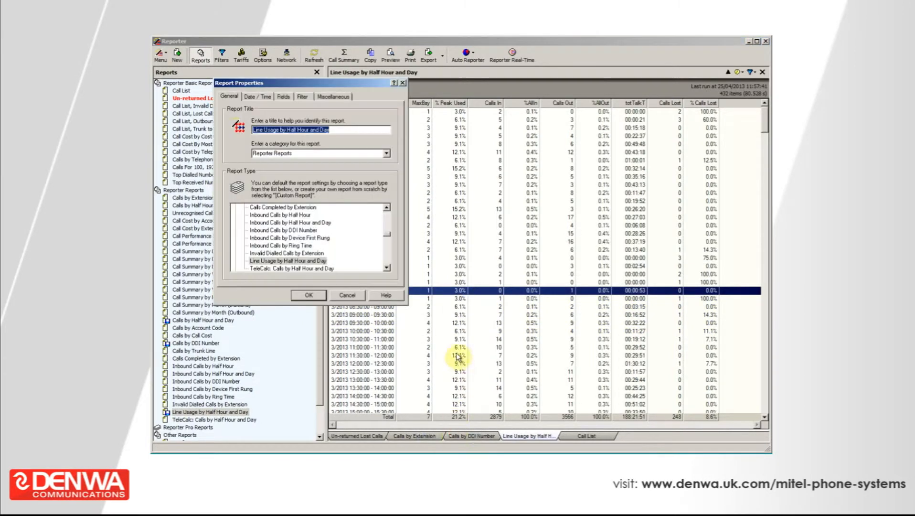
mouse_move(350, 208)
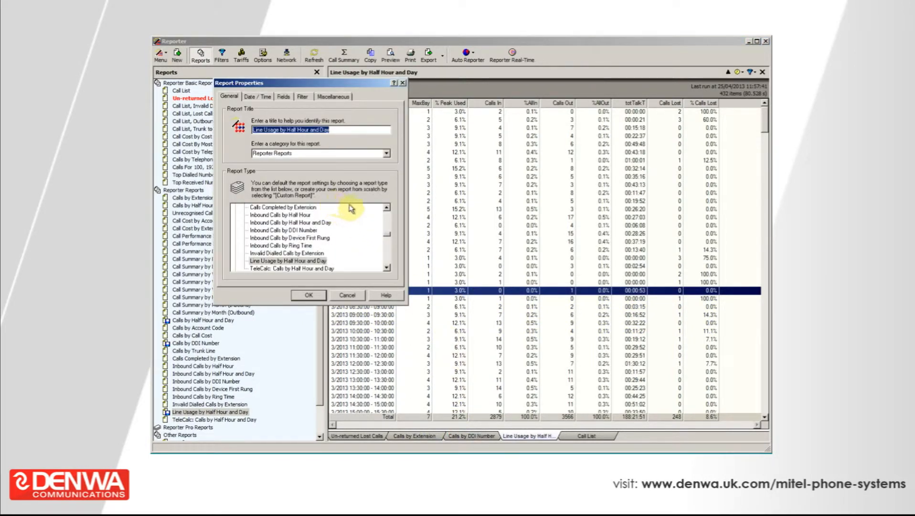
mouse_move(373, 178)
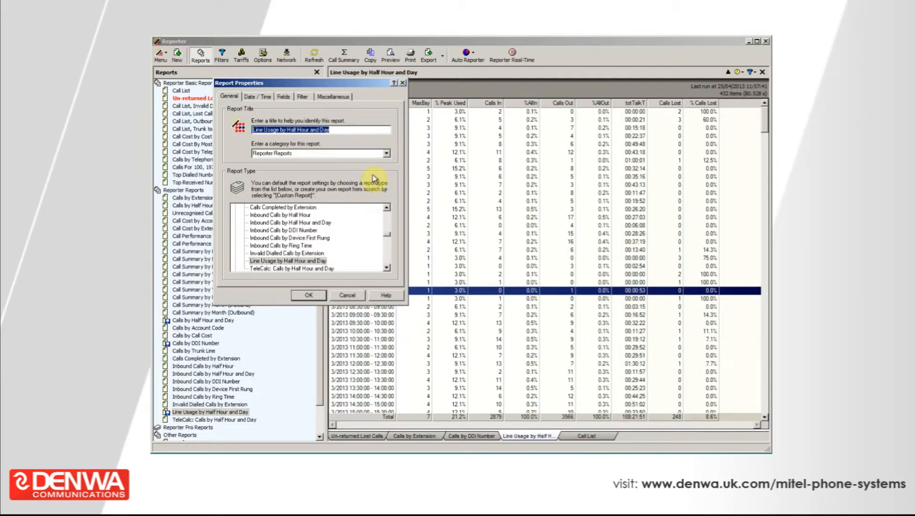
click(385, 154)
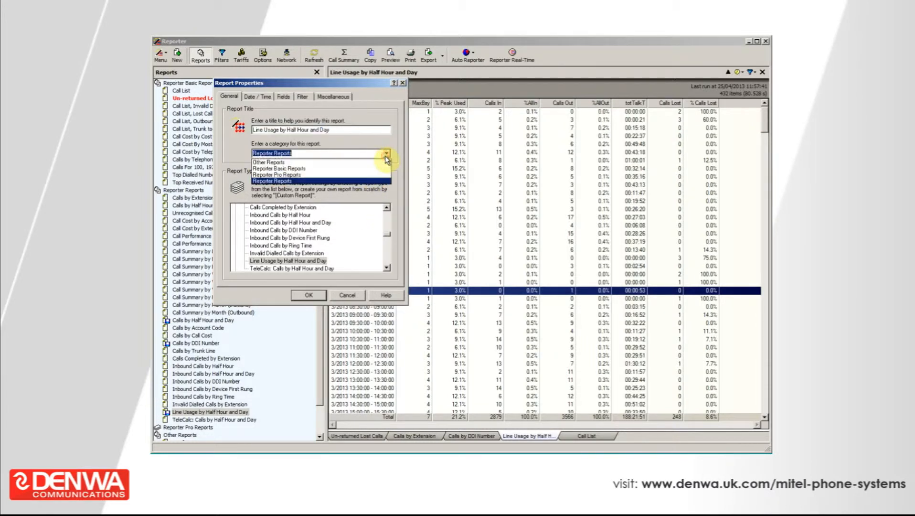
click(257, 97)
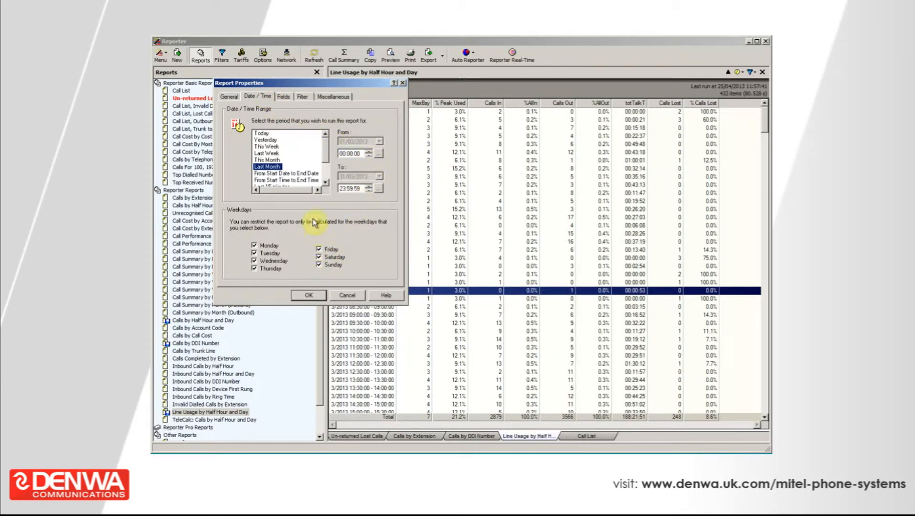
click(302, 97)
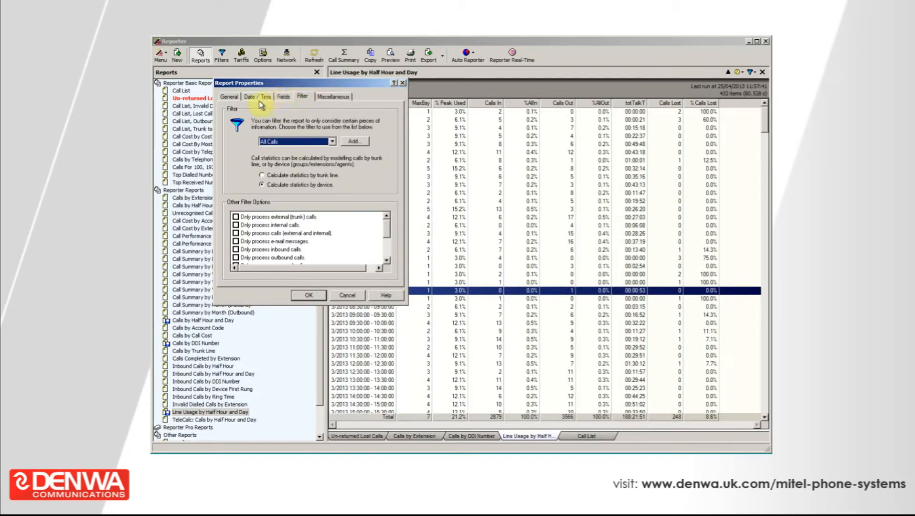
mouse_move(263, 98)
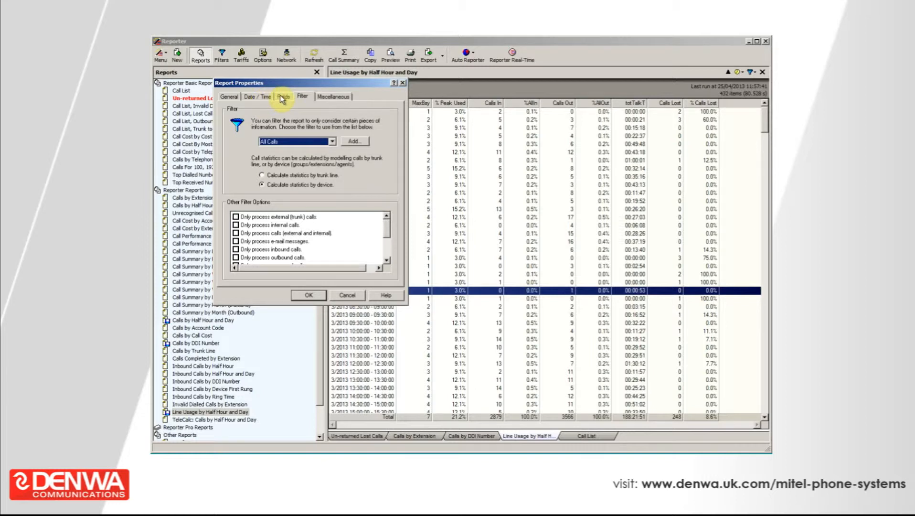
click(284, 97)
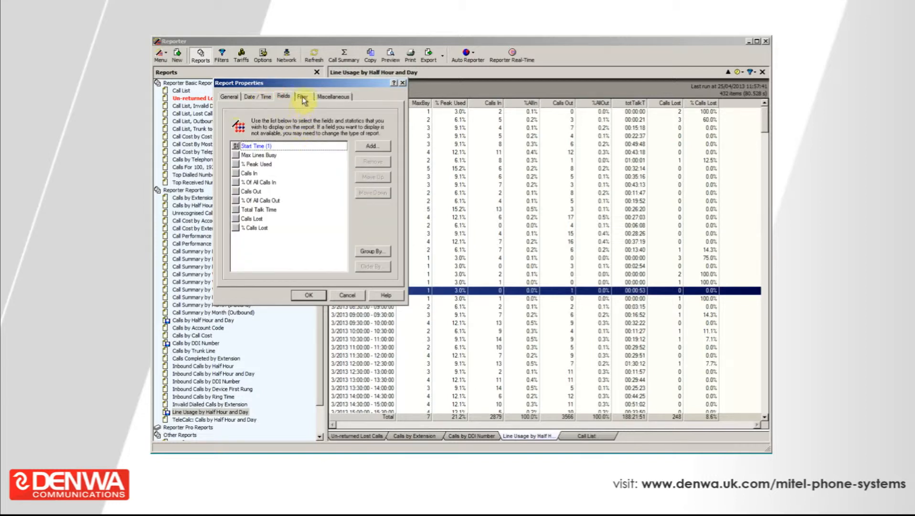
click(302, 97)
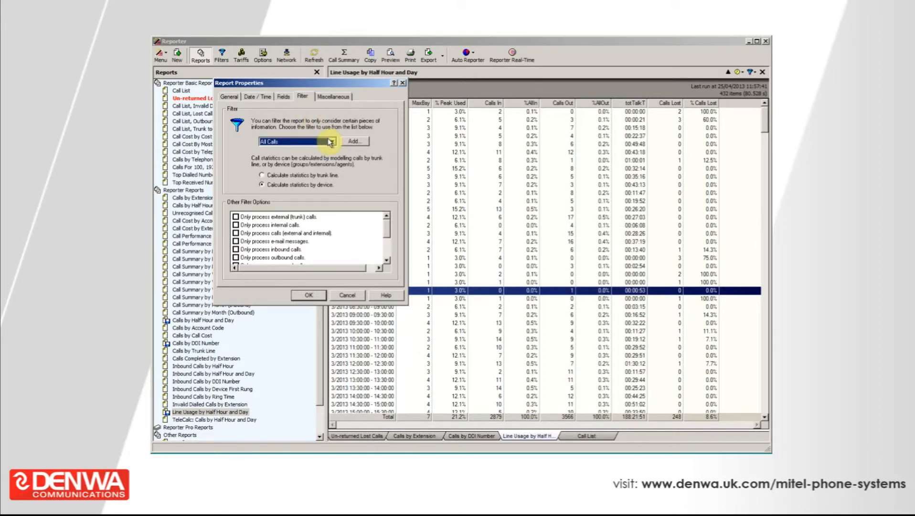
click(283, 97)
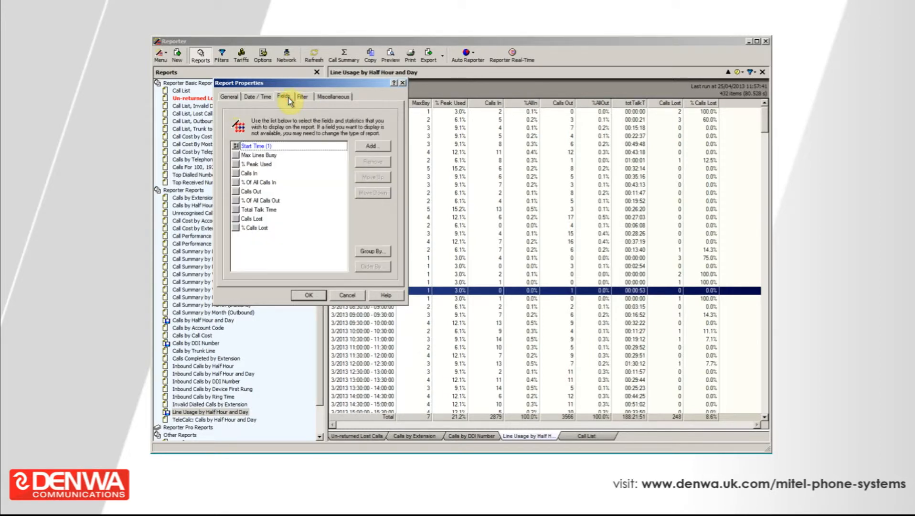
mouse_move(310, 118)
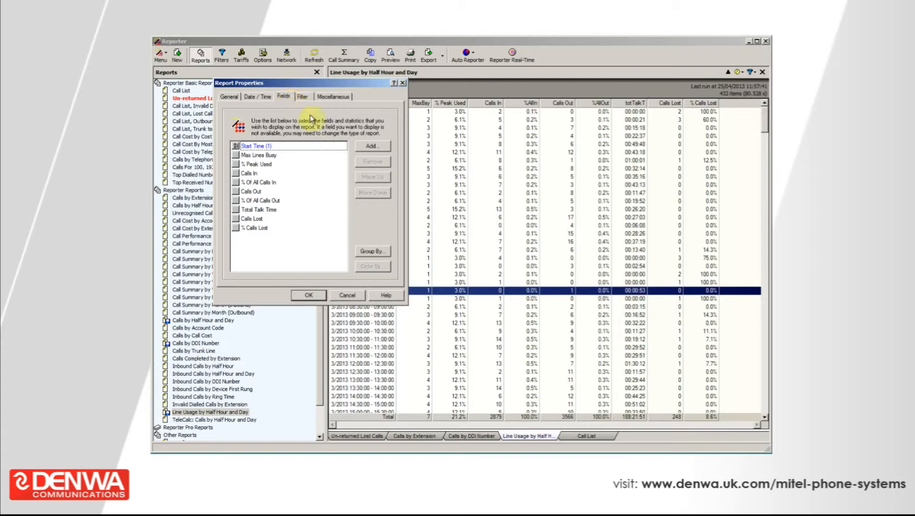
click(372, 145)
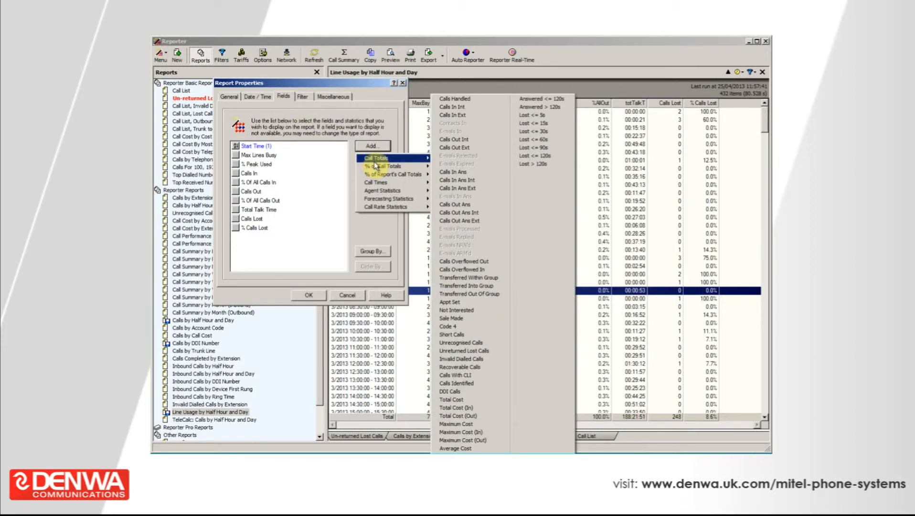
click(384, 166)
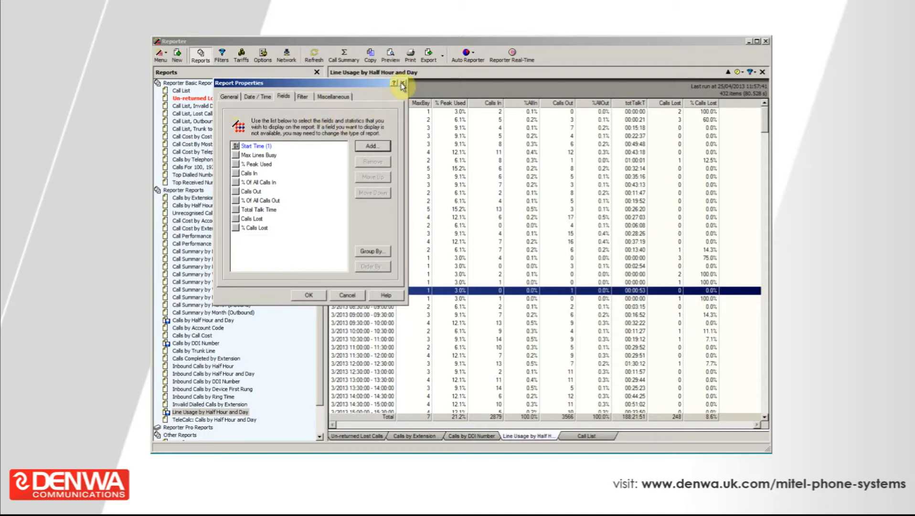
click(403, 83)
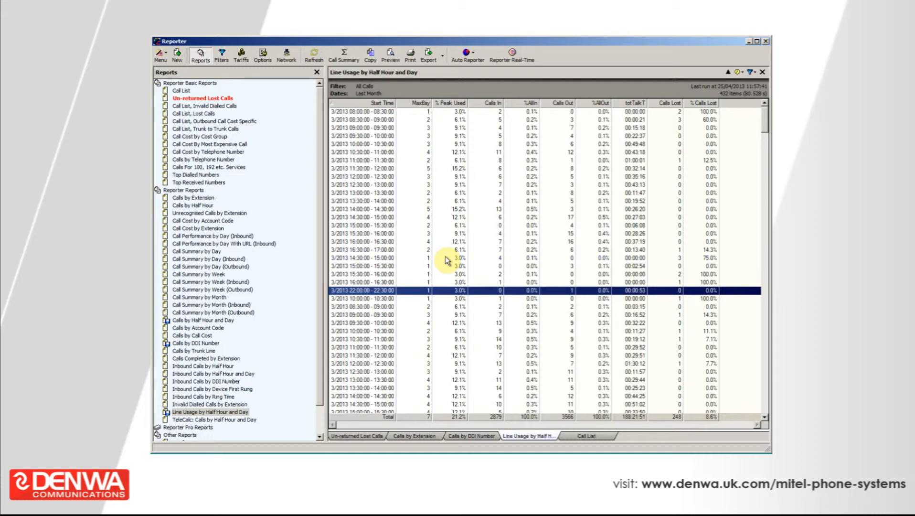
Bring up the action list for the 14:30 line usage row in the report
right_click(446, 258)
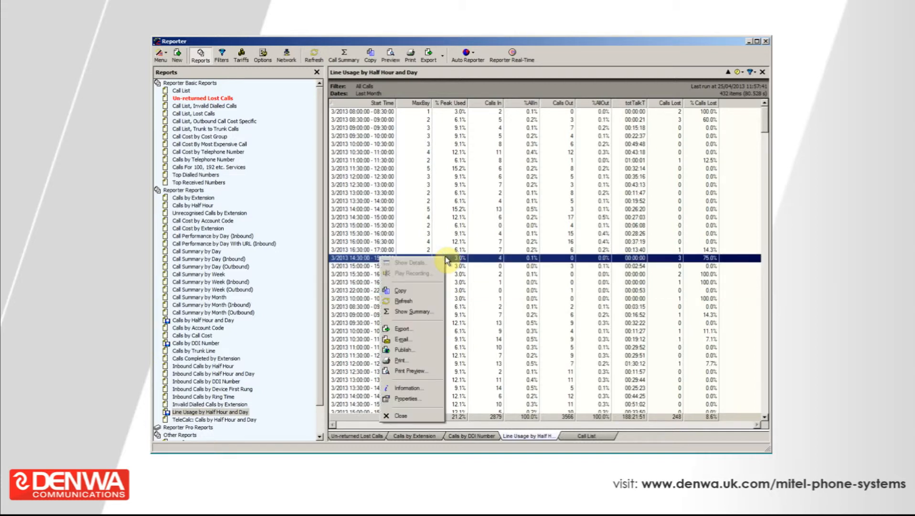
mouse_move(411, 372)
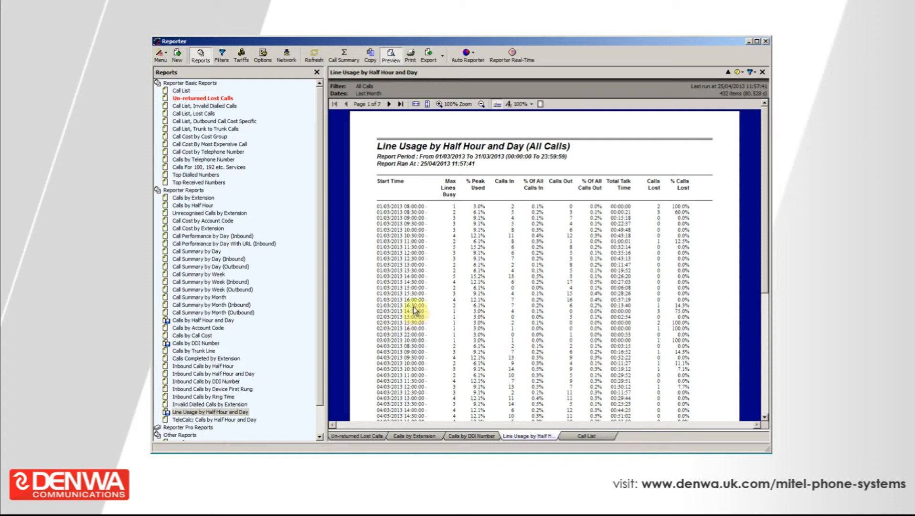
mouse_move(552, 287)
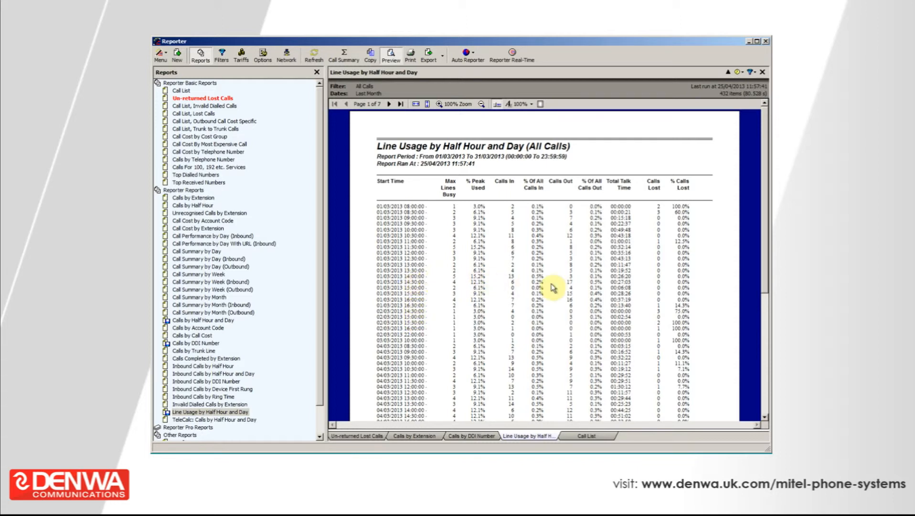